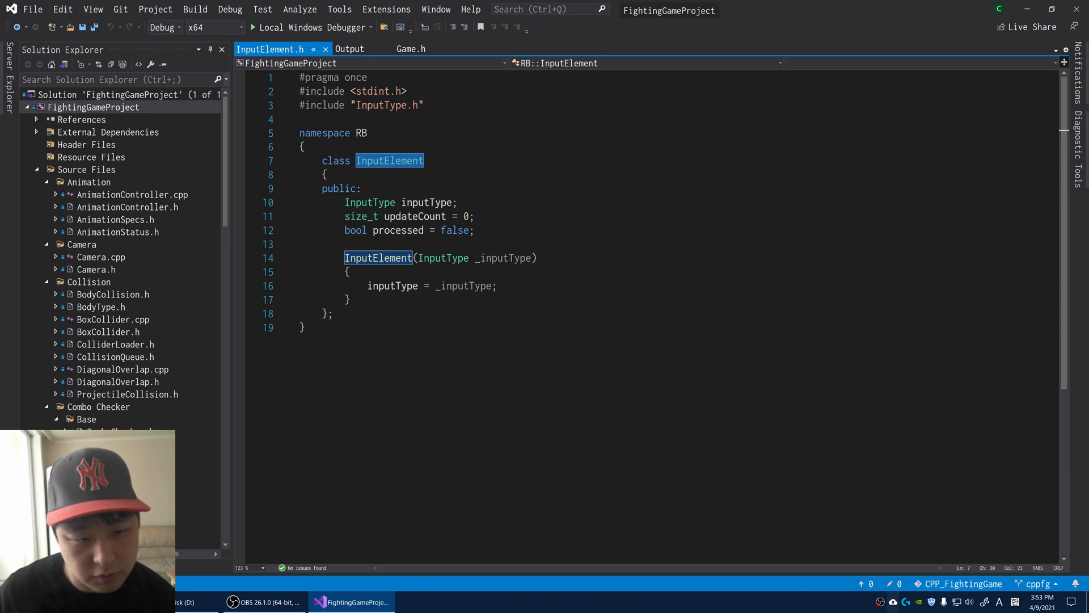
Step: Switch FightingGame to sprites-only rendering and take a fullscreen snip of the match
click(304, 327)
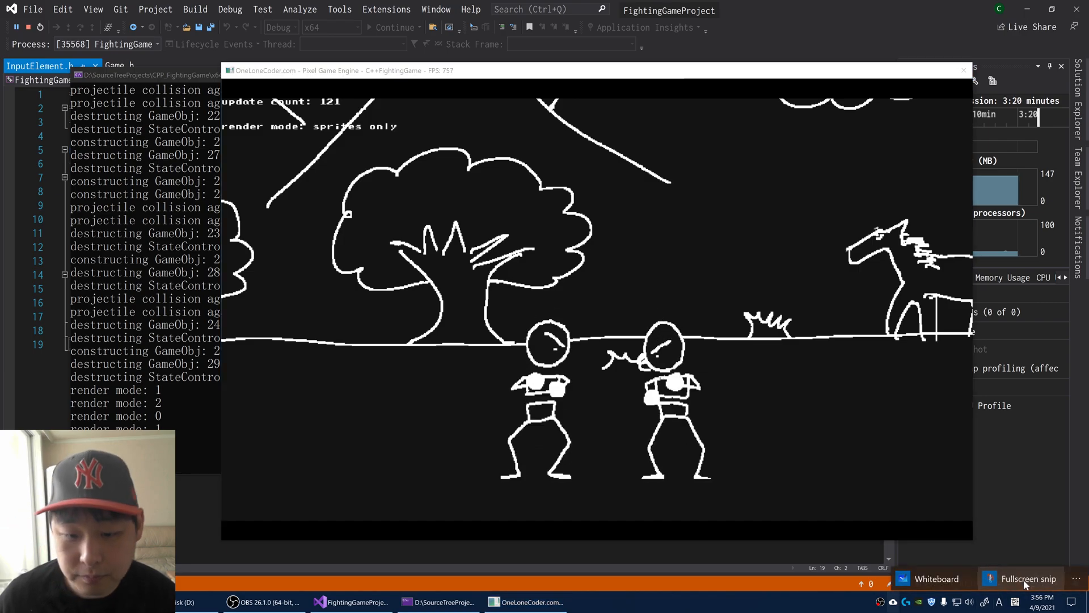
click(1027, 578)
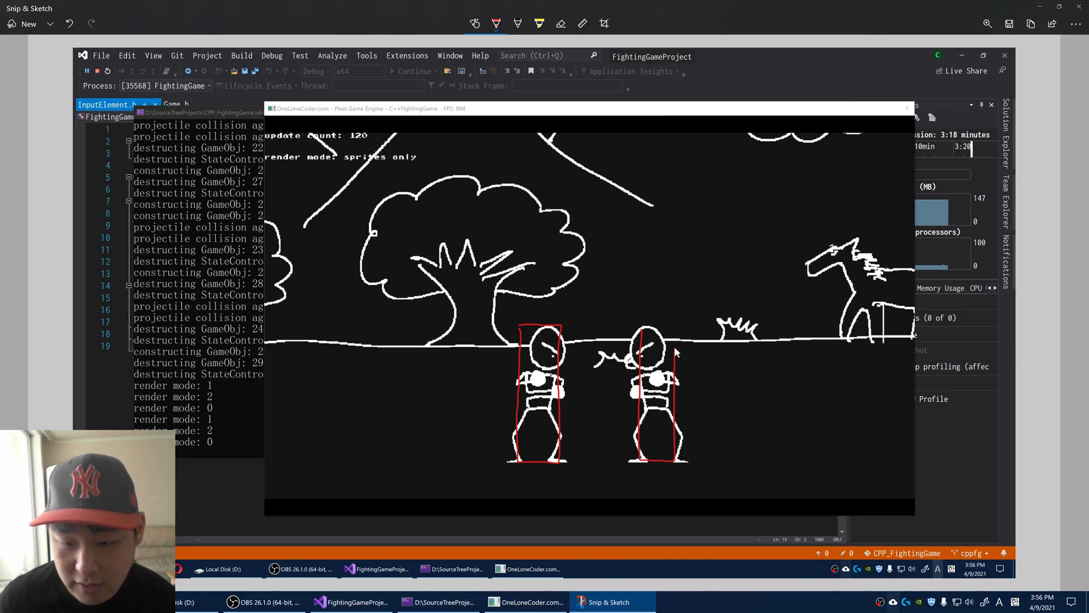
mouse_move(857, 434)
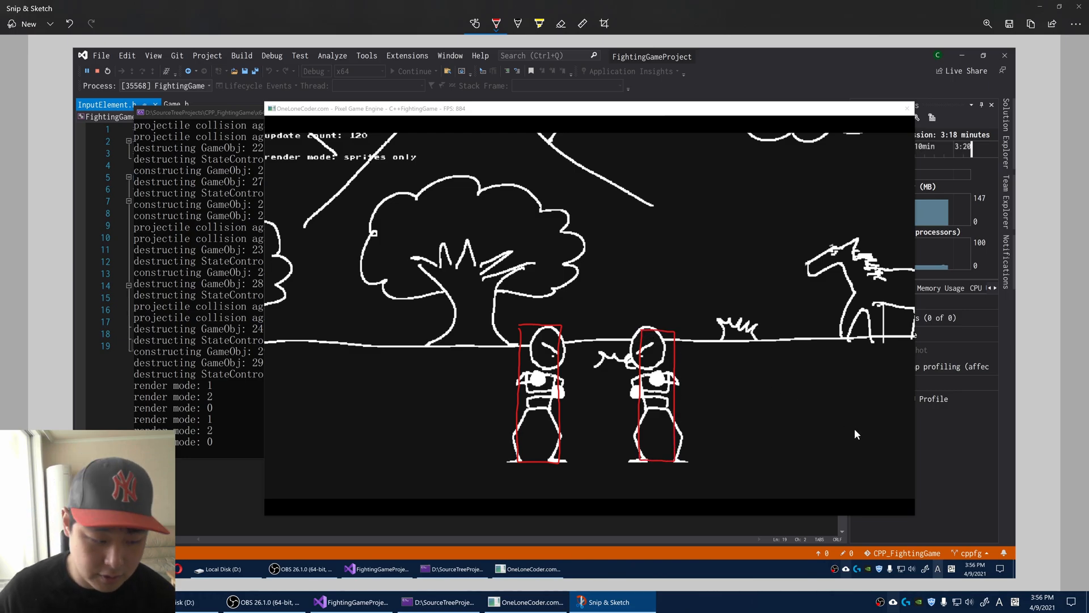
mouse_move(837, 427)
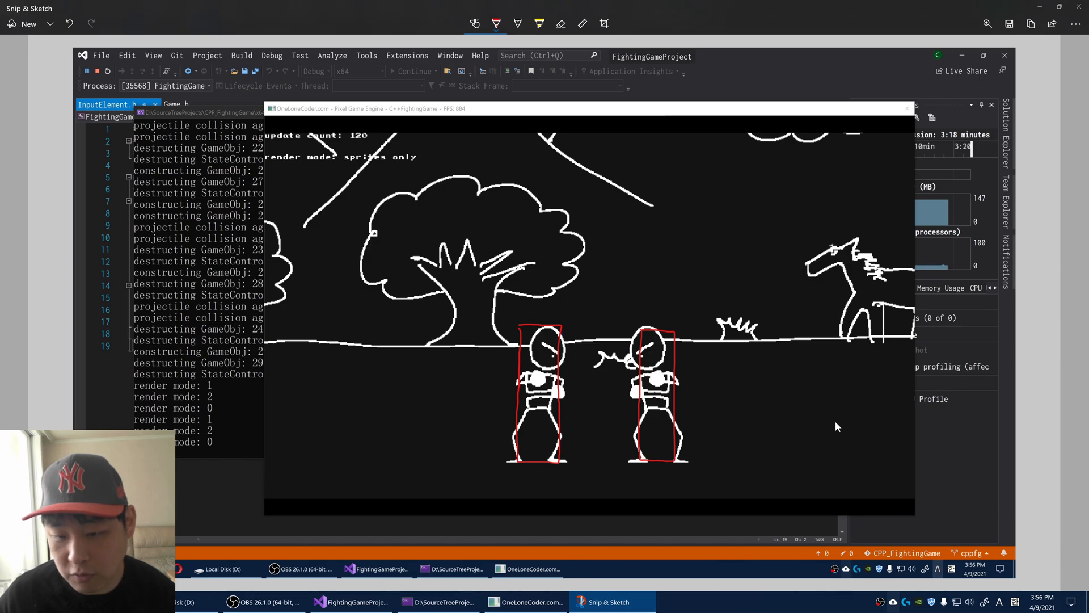